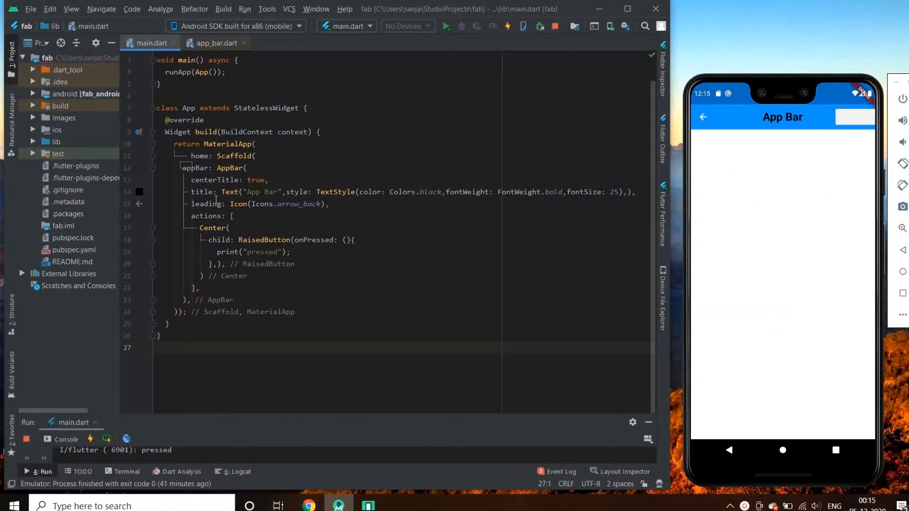
# Step: Delete the AppBar's leading and actions lines and start a backgroundColor: Colors... property
pyautogui.click(249, 168)
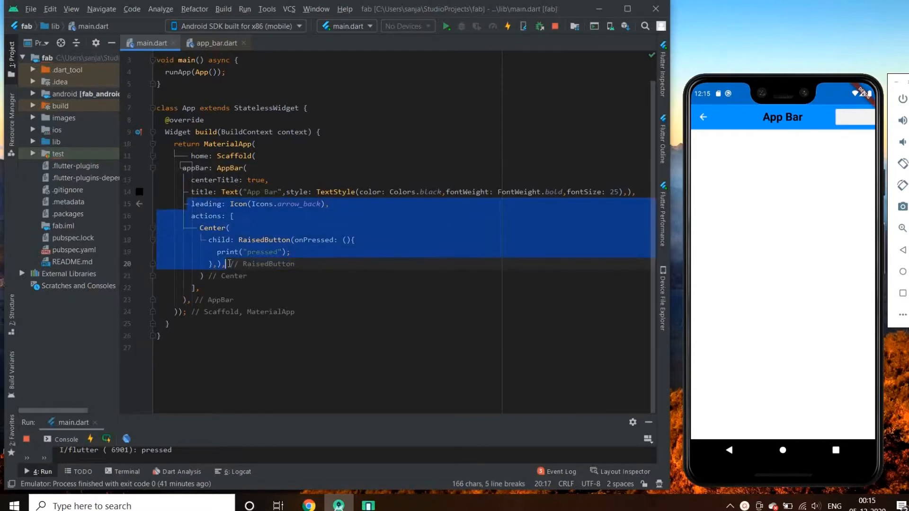
pyautogui.press('Delete')
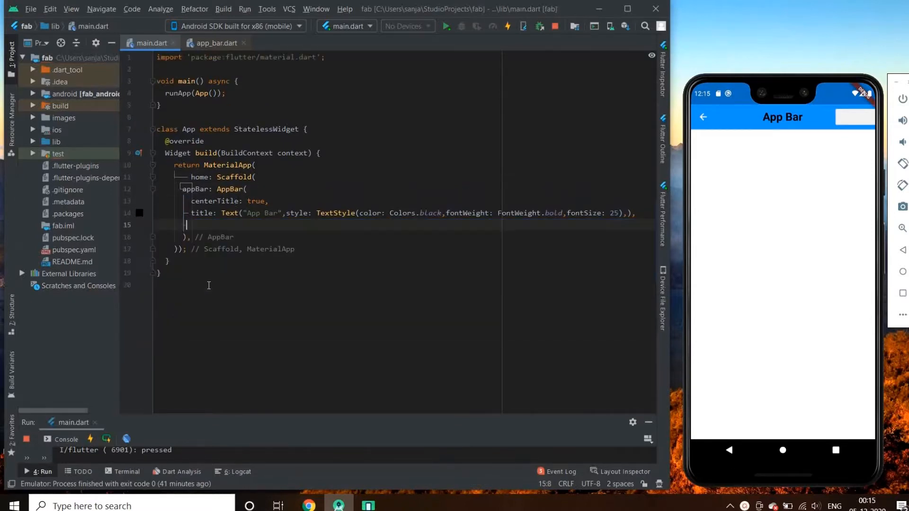
pyautogui.write('b')
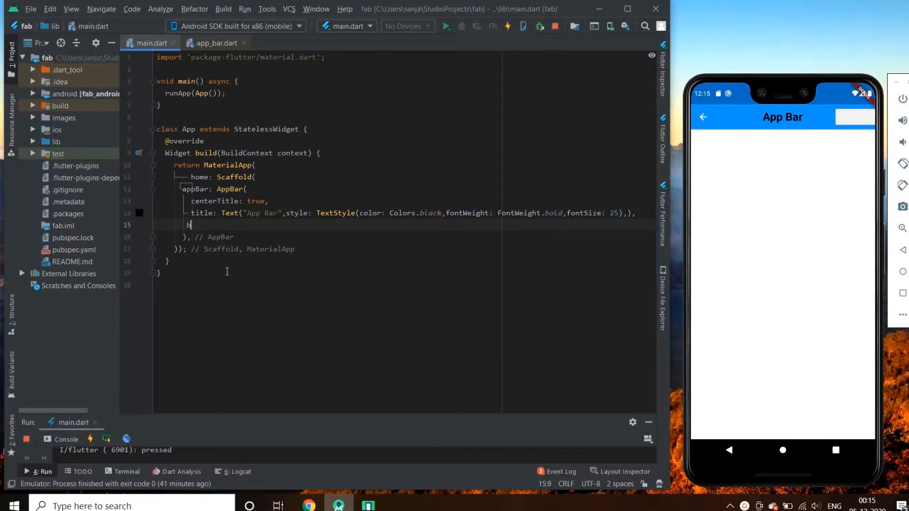
pyautogui.write('ackgroundColor: Colors.pink,')
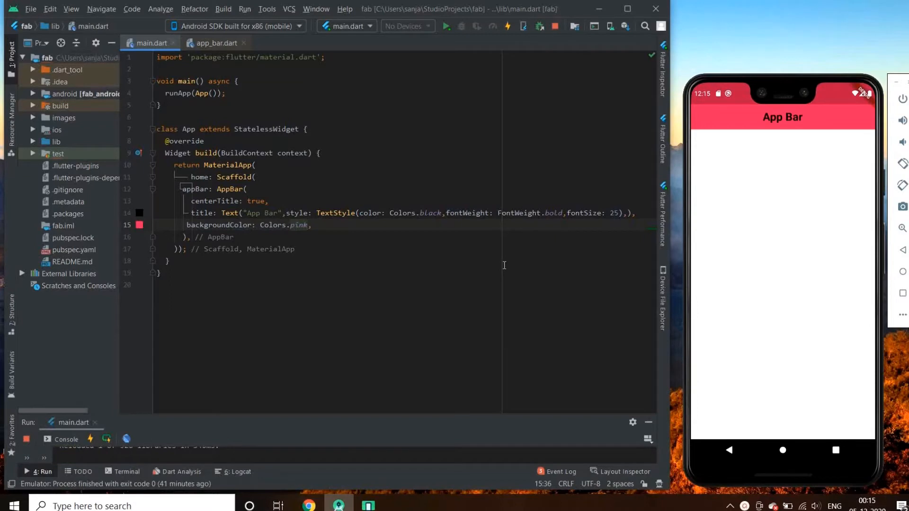
pyautogui.moveTo(349, 231)
pyautogui.write('transparent')
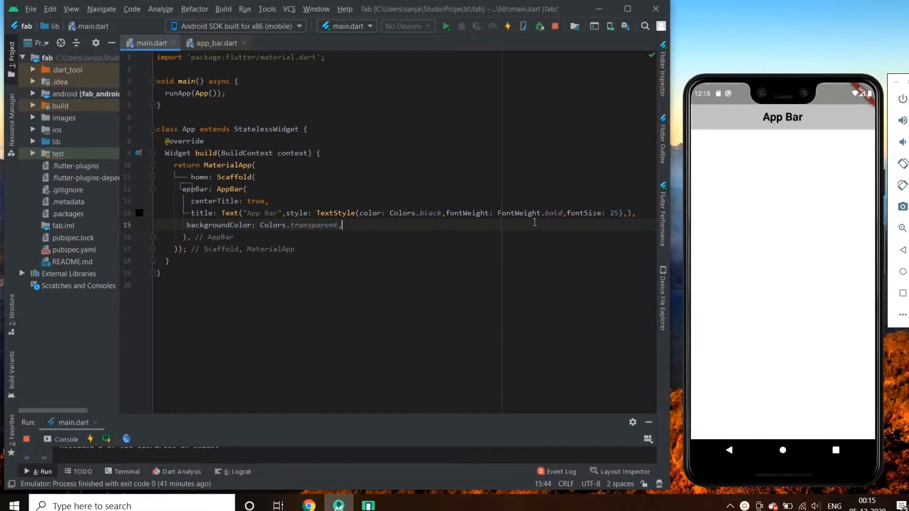
pyautogui.moveTo(349, 229)
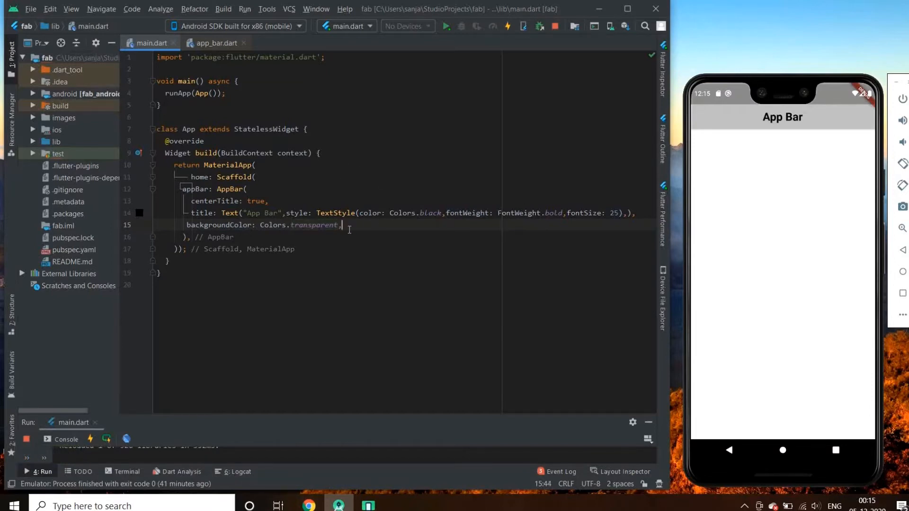
# Step: Add an elevation property to the AppBar, first 50 then 12
pyautogui.press('Enter')
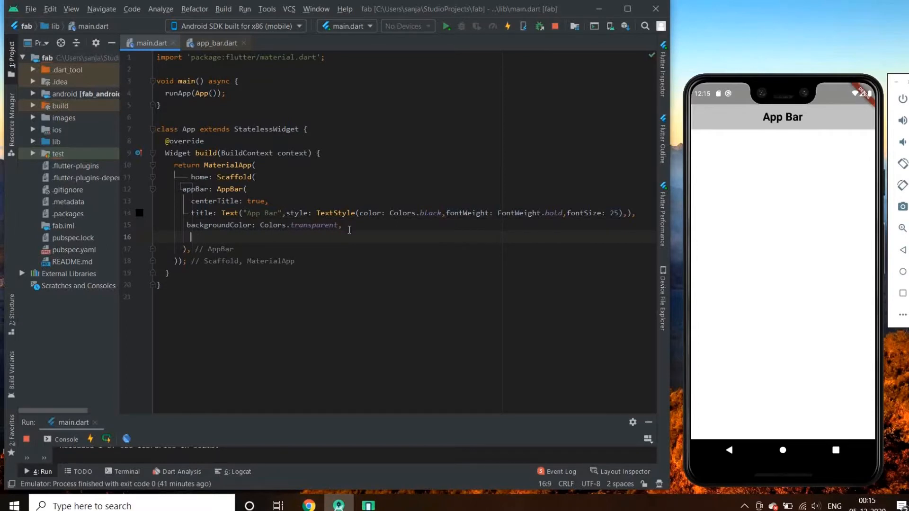
pyautogui.write('elevation: 50,')
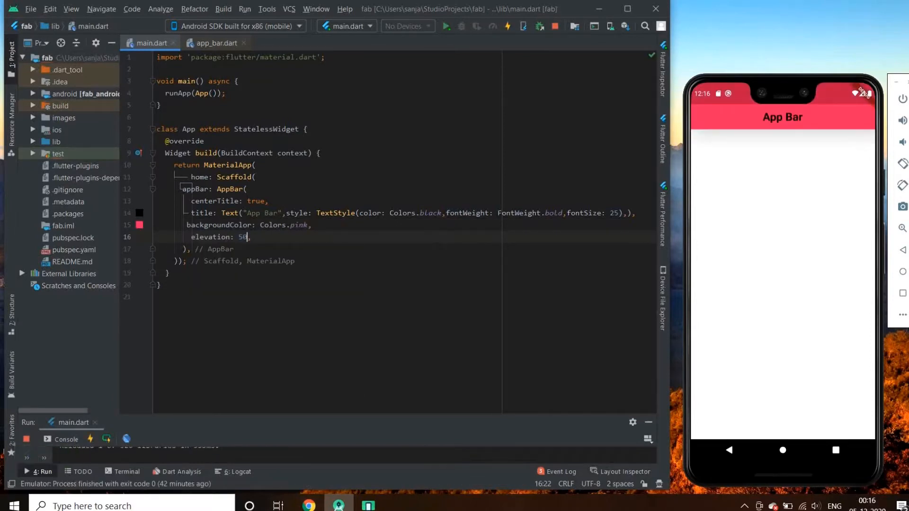
pyautogui.write('12')
pyautogui.write('shadowColor: ,')
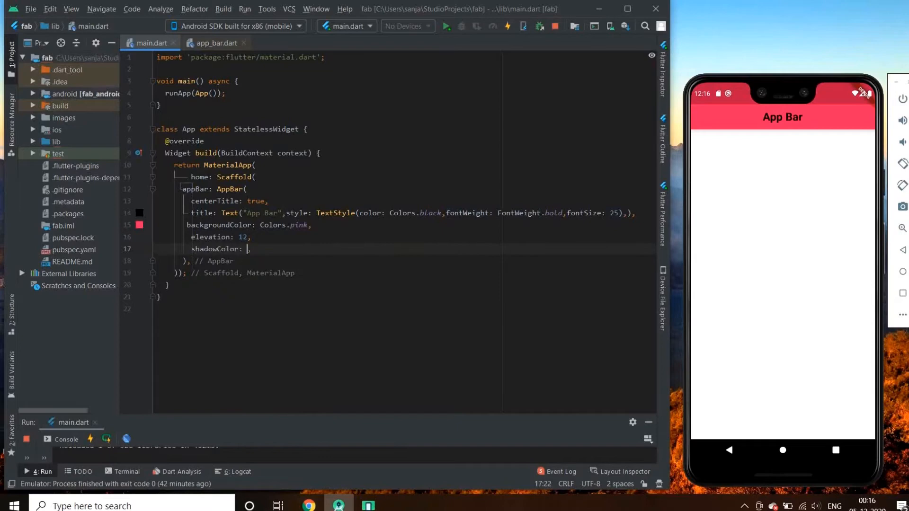
# Step: Add a shadowColor property and change it from indigoAccent to Colors.yellow
pyautogui.write('Colors.indigoAccent')
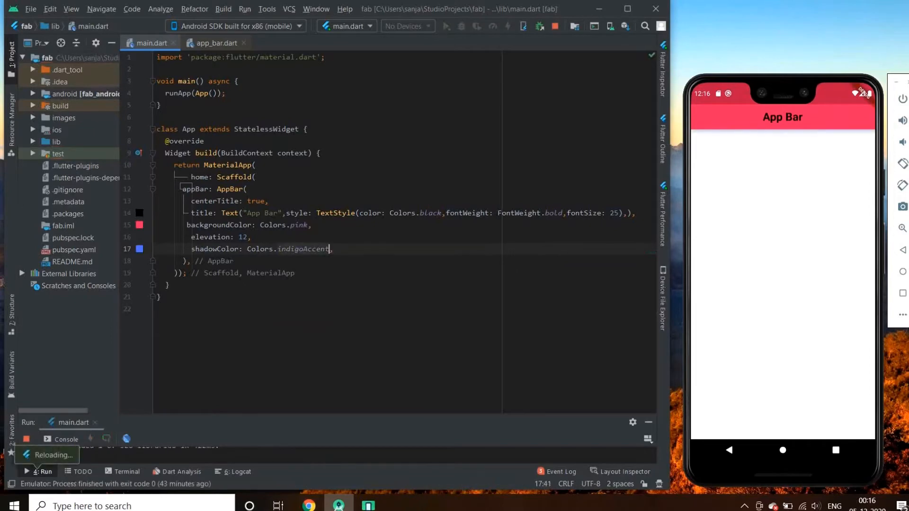
pyautogui.press('BackSpace')
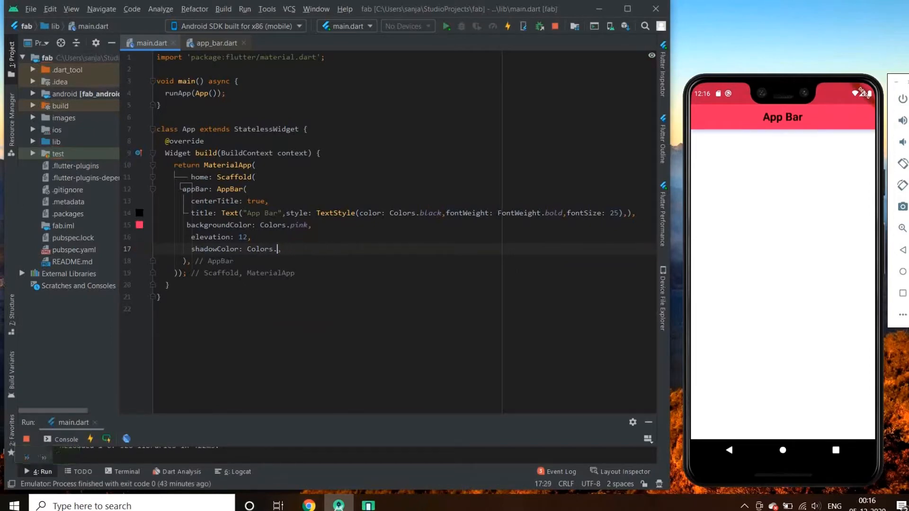
pyautogui.write('yellow')
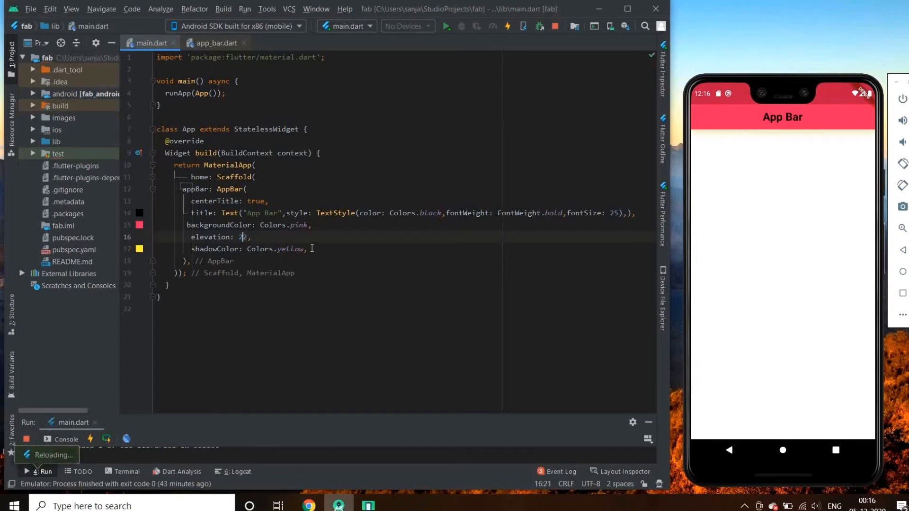
# Step: Add brightness: Brightness.light to the AppBar, then change it to Brightness.dark
pyautogui.write('brightness: ,')
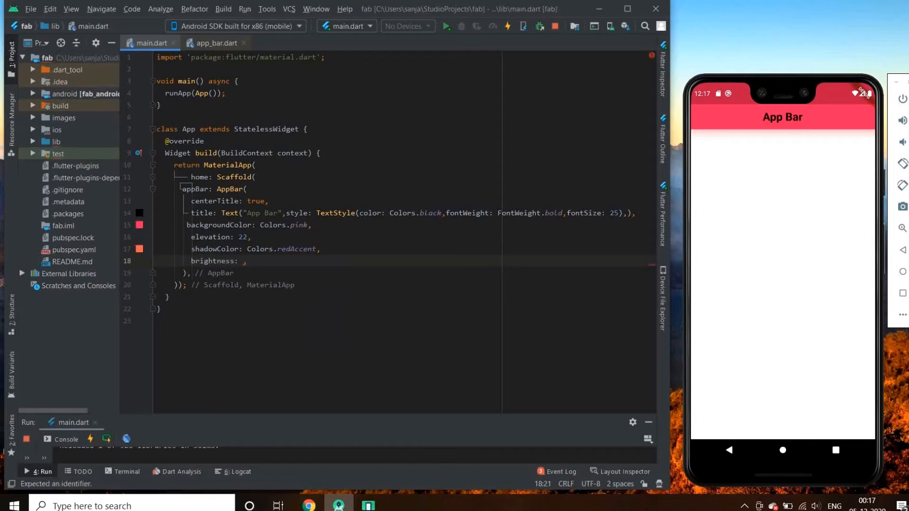
pyautogui.write('ligh')
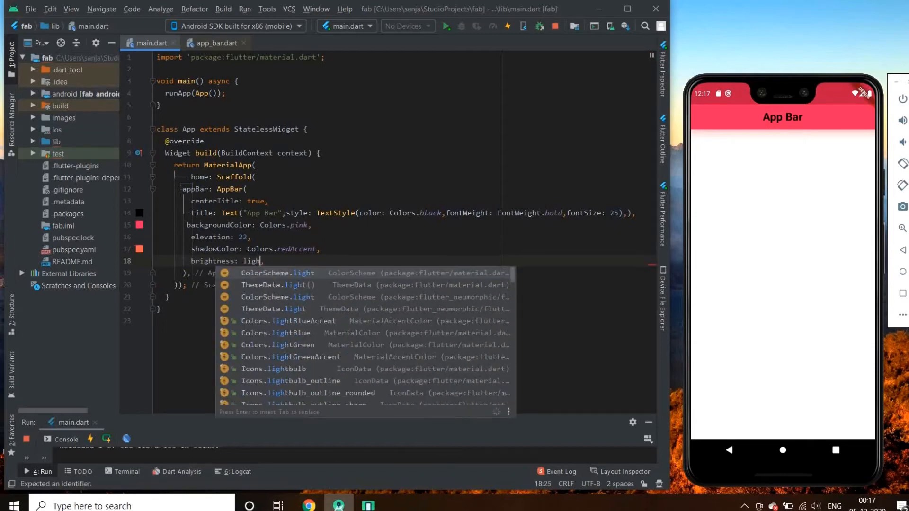
pyautogui.write('tness.')
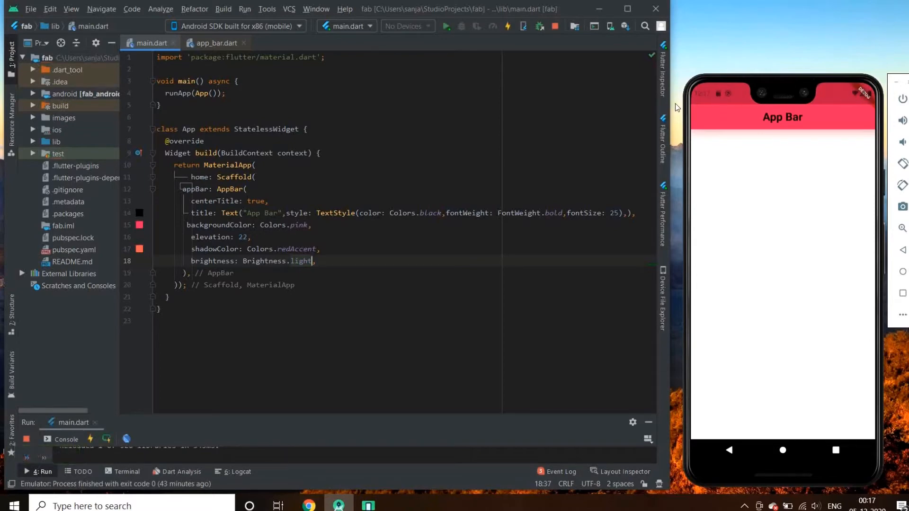
pyautogui.press('Backspace')
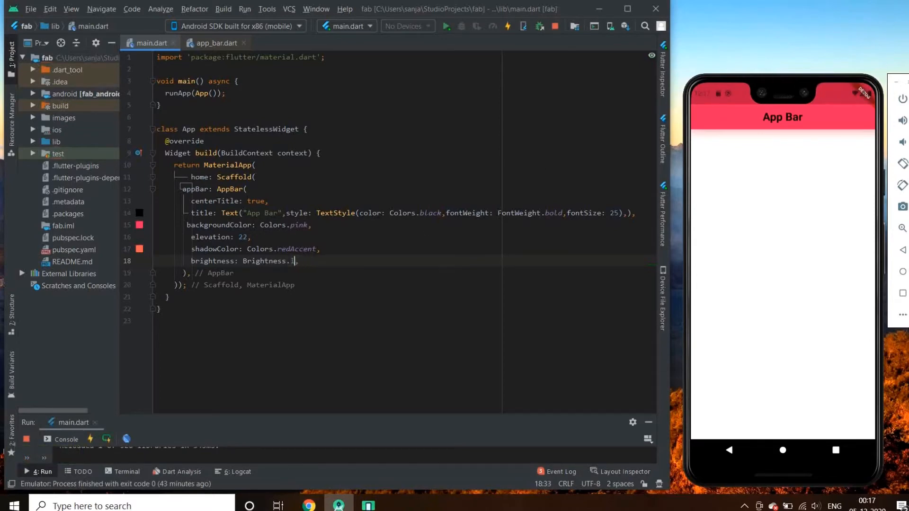
pyautogui.write('dark')
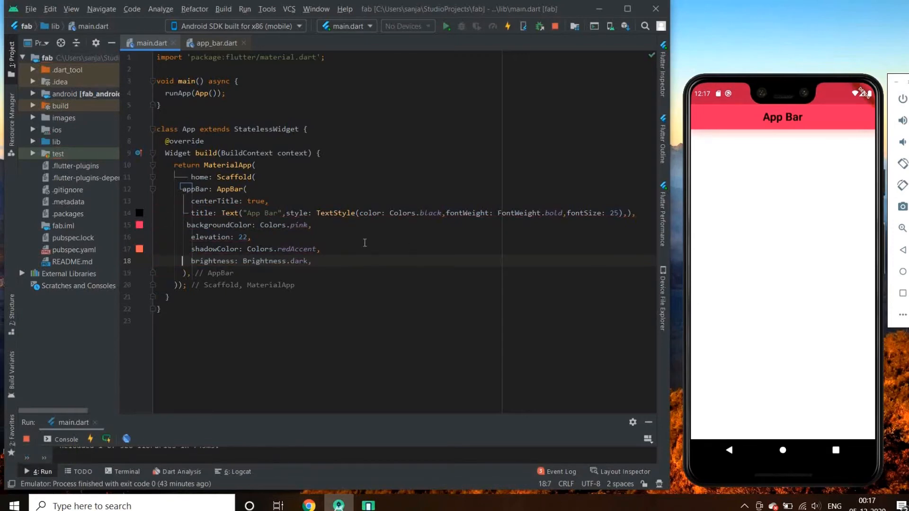
# Step: Ctrl+click AppBar to view its definition in app_bar.dart
pyautogui.click(215, 42)
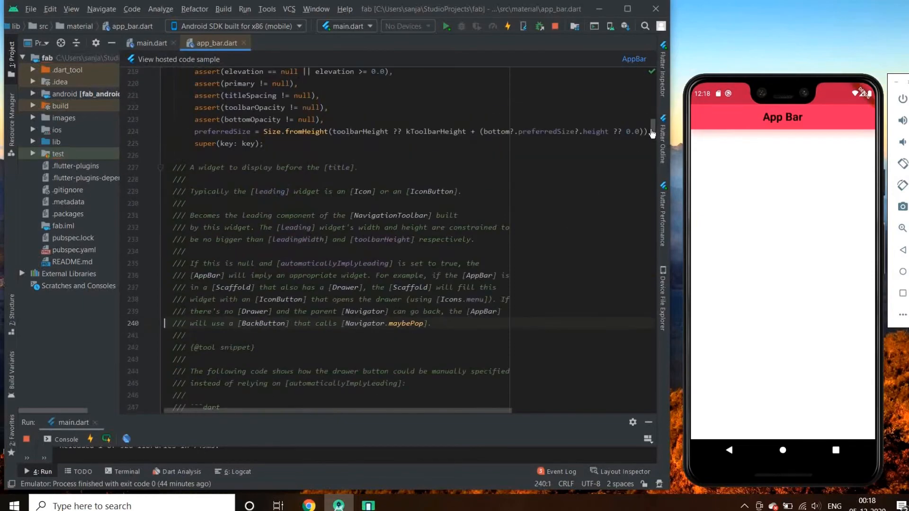